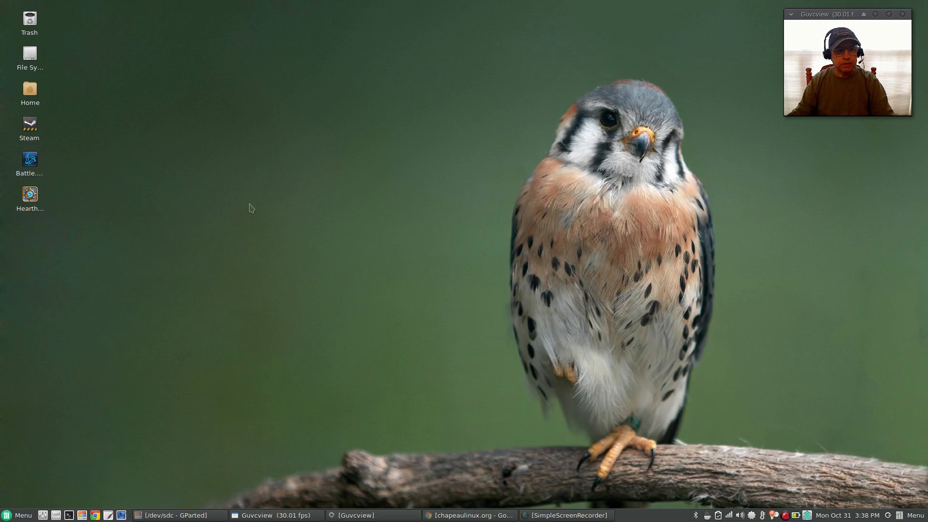
{"action": "mouse_move", "coordinate": [310, 224]}
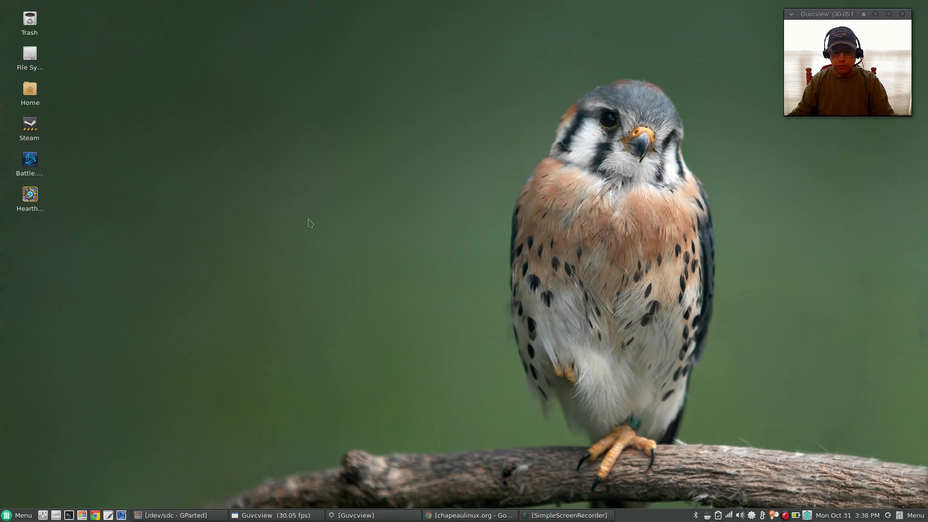
{"action": "mouse_move", "coordinate": [446, 293]}
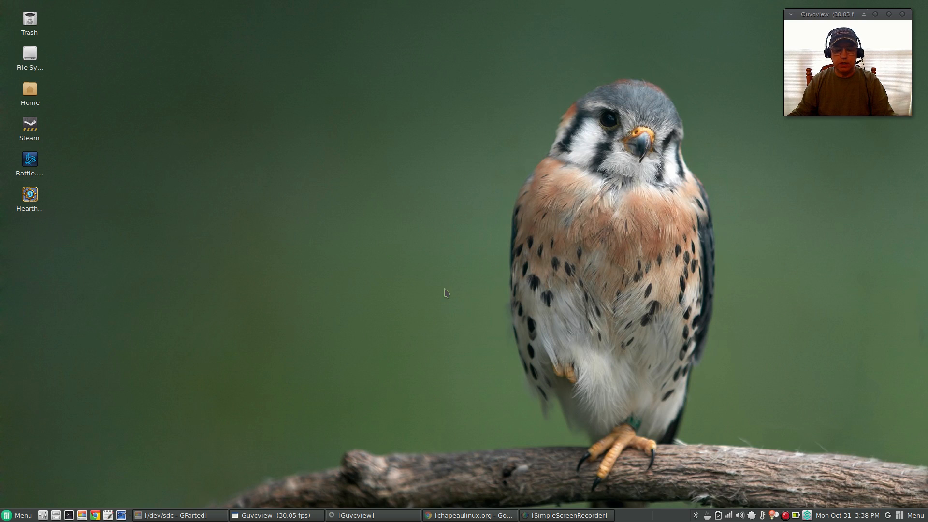
{"action": "mouse_move", "coordinate": [423, 233]}
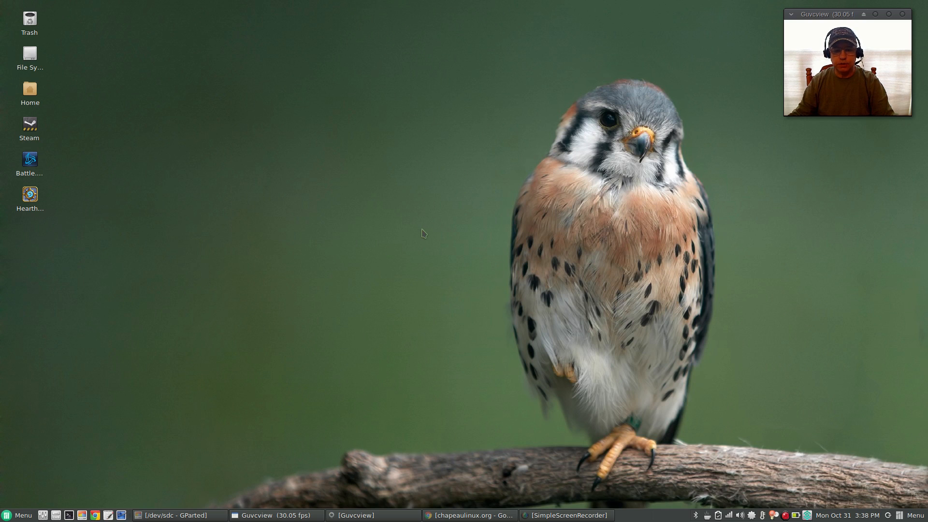
{"action": "mouse_move", "coordinate": [440, 316]}
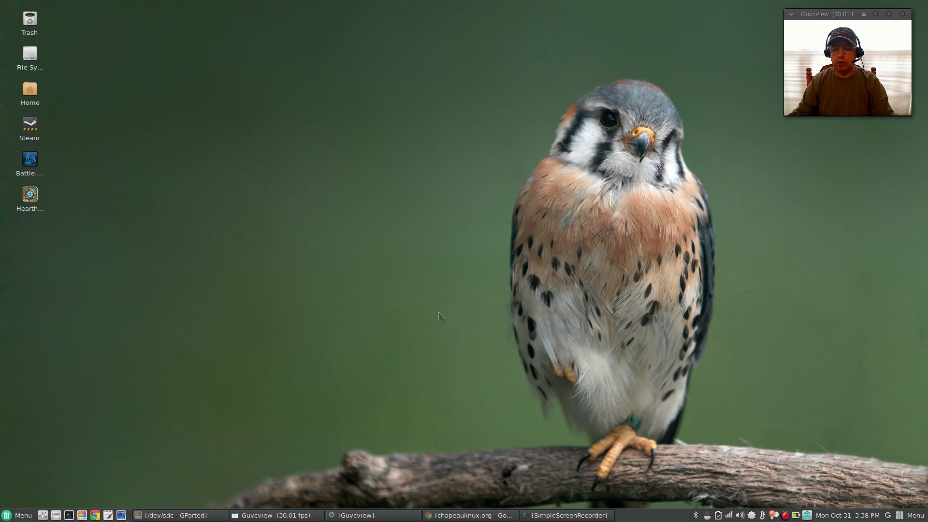
{"action": "mouse_move", "coordinate": [428, 413]}
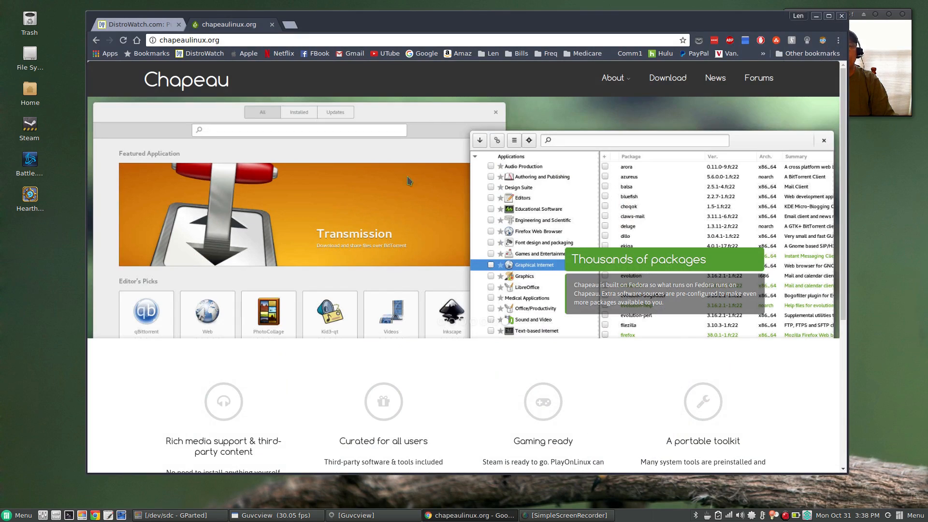
{"action": "mouse_move", "coordinate": [546, 87]}
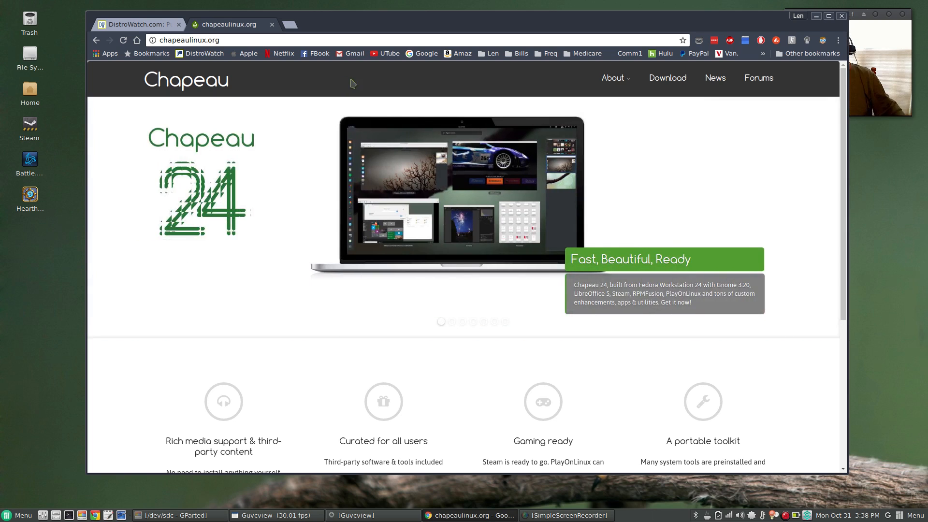
{"action": "mouse_move", "coordinate": [366, 87]}
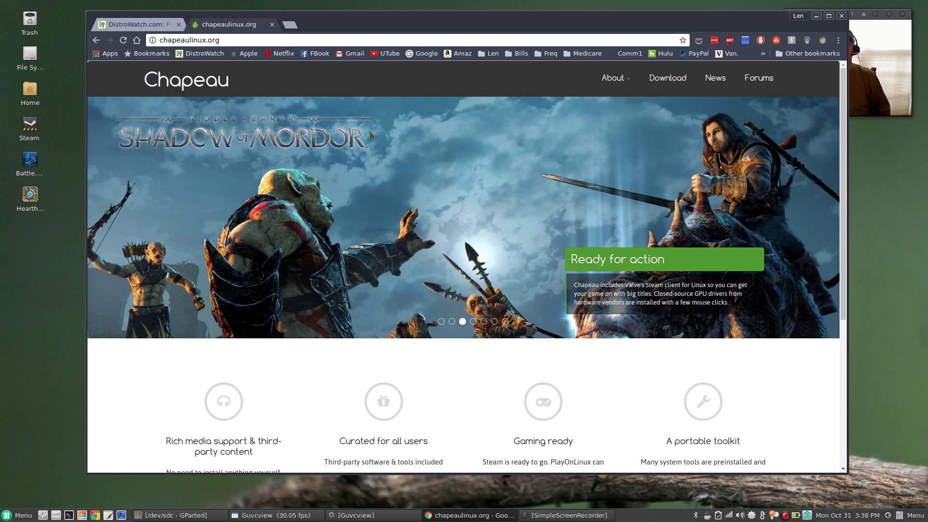
{"action": "mouse_move", "coordinate": [267, 81]}
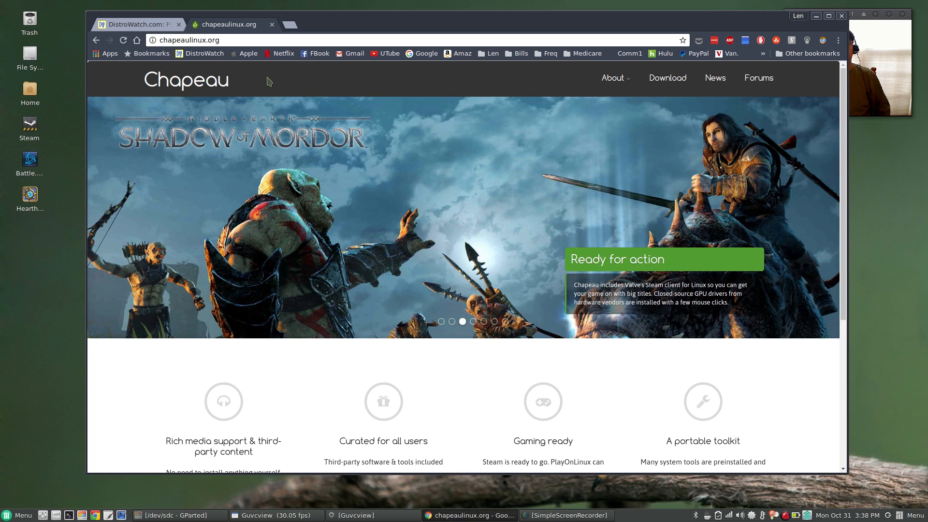
{"action": "mouse_move", "coordinate": [245, 82]}
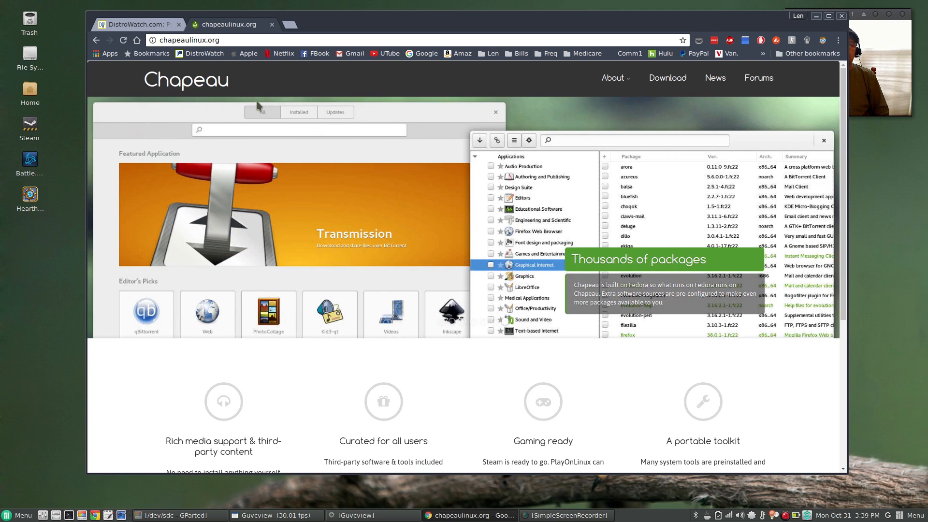
{"action": "mouse_move", "coordinate": [571, 173]}
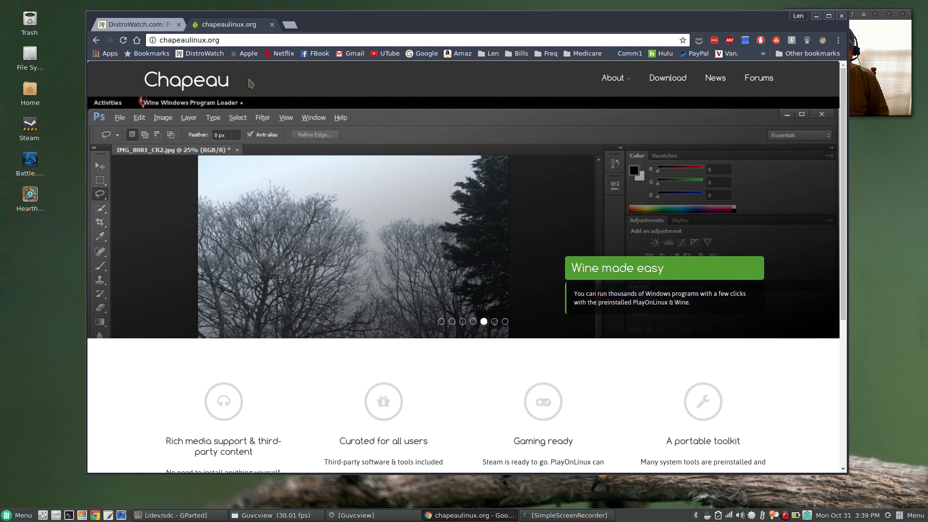
{"action": "mouse_move", "coordinate": [240, 77]}
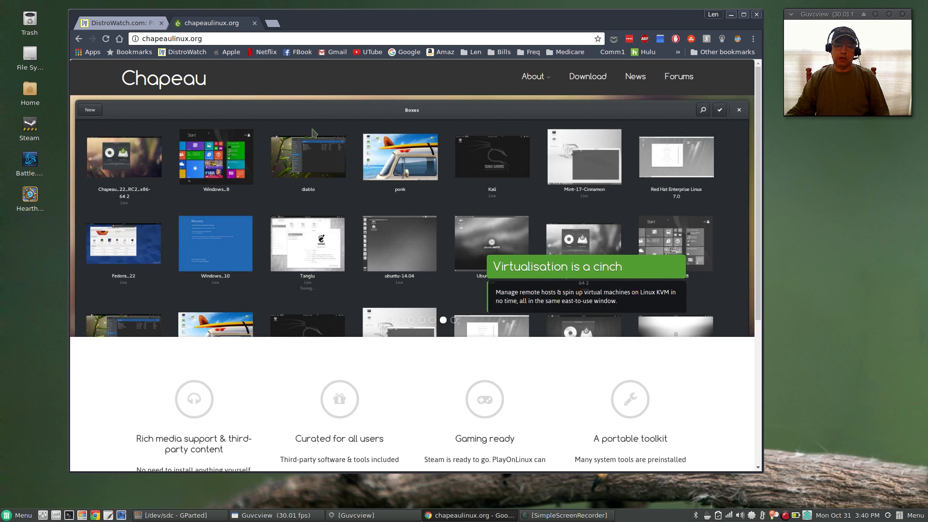
{"action": "mouse_move", "coordinate": [318, 127]}
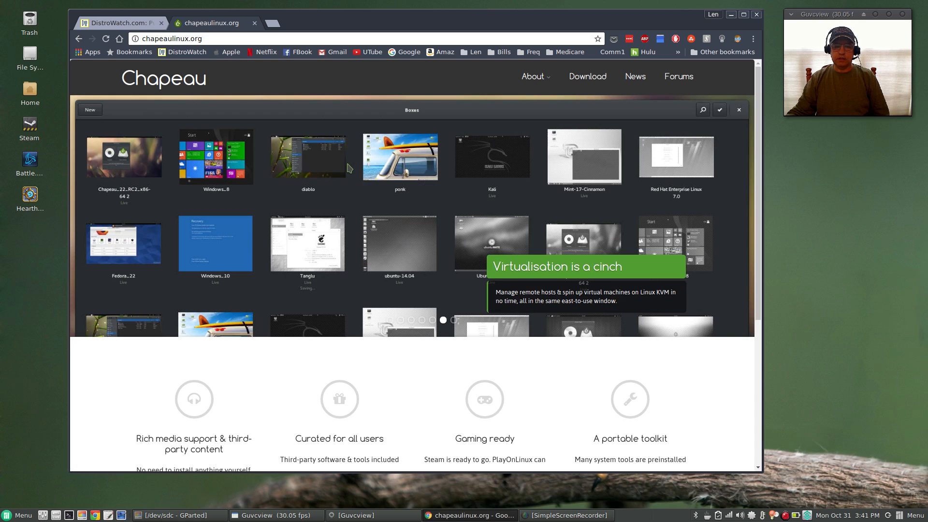
{"action": "mouse_move", "coordinate": [327, 188]}
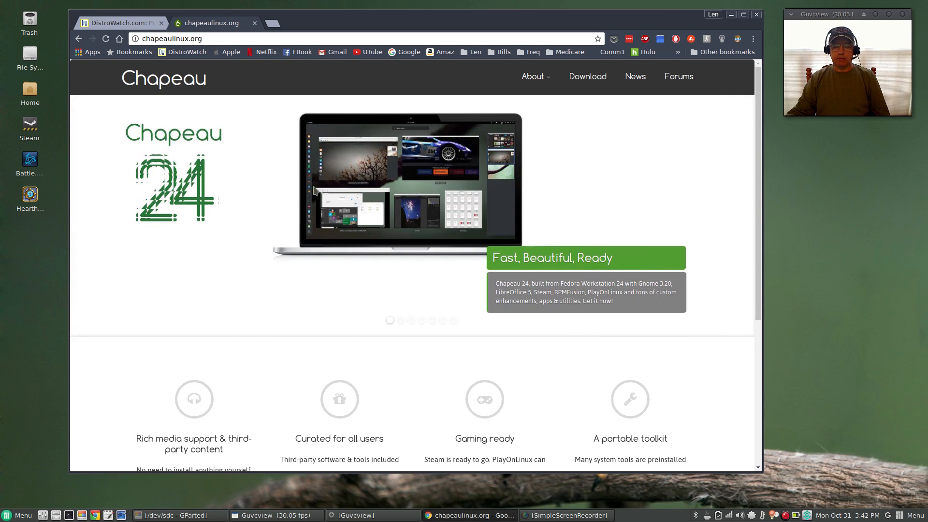
{"action": "mouse_move", "coordinate": [249, 191]}
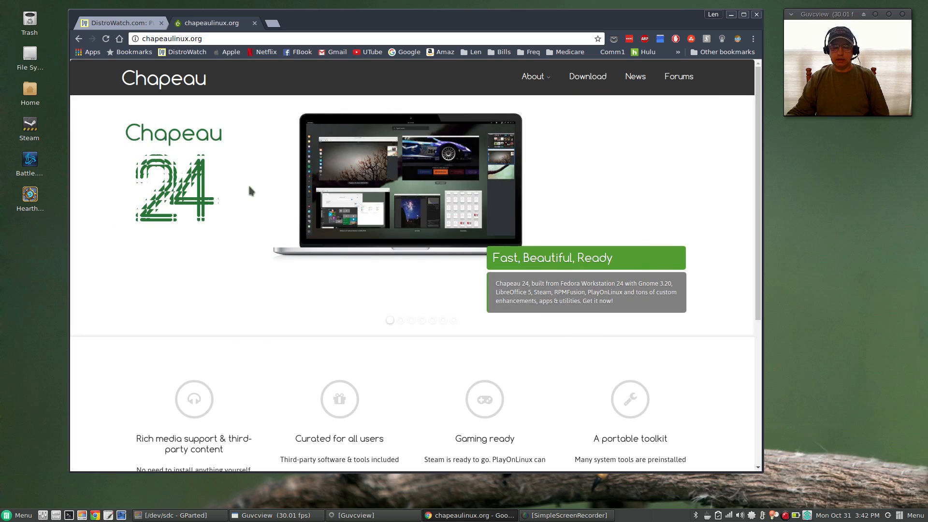
{"action": "mouse_move", "coordinate": [231, 177]}
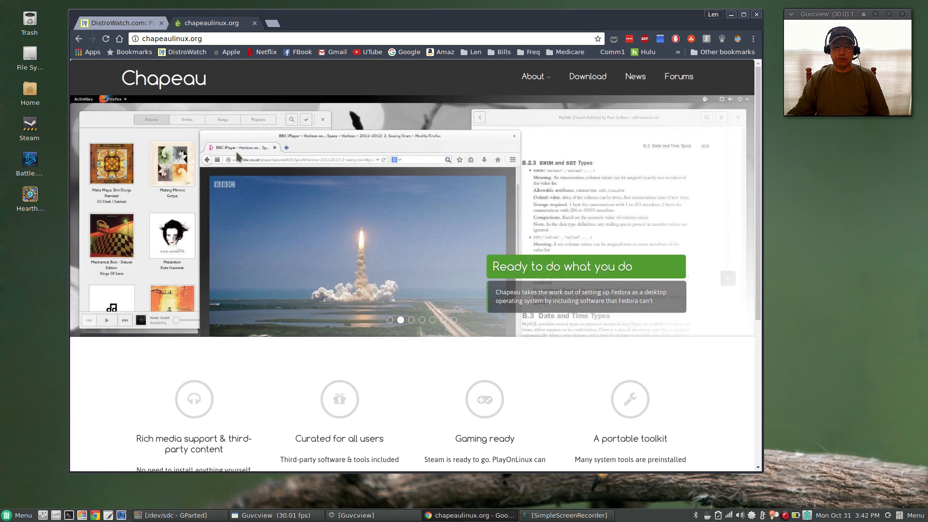
{"action": "mouse_move", "coordinate": [237, 155]}
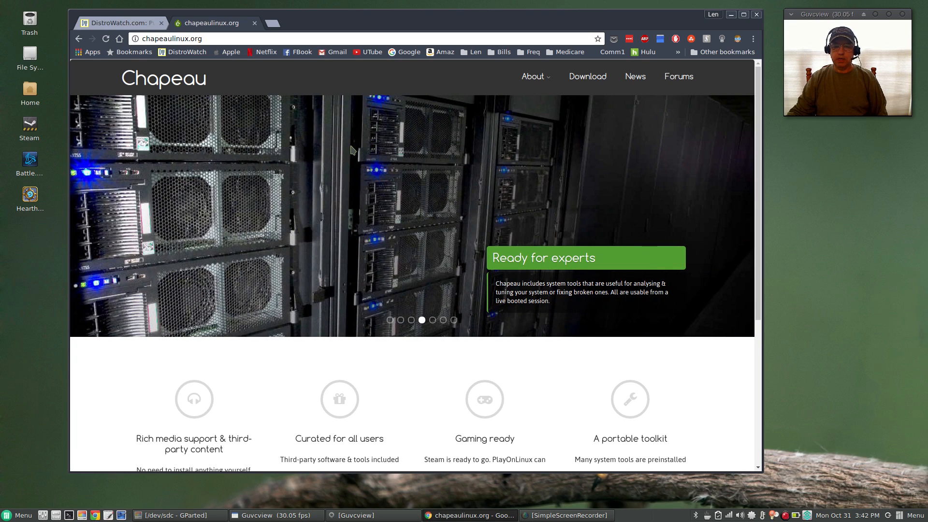
{"action": "mouse_move", "coordinate": [358, 198]}
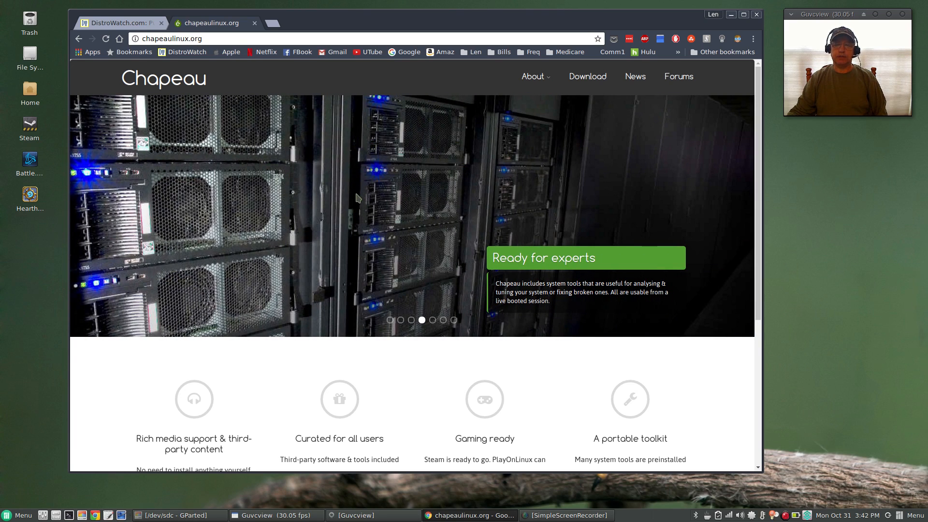
{"action": "mouse_move", "coordinate": [353, 234]}
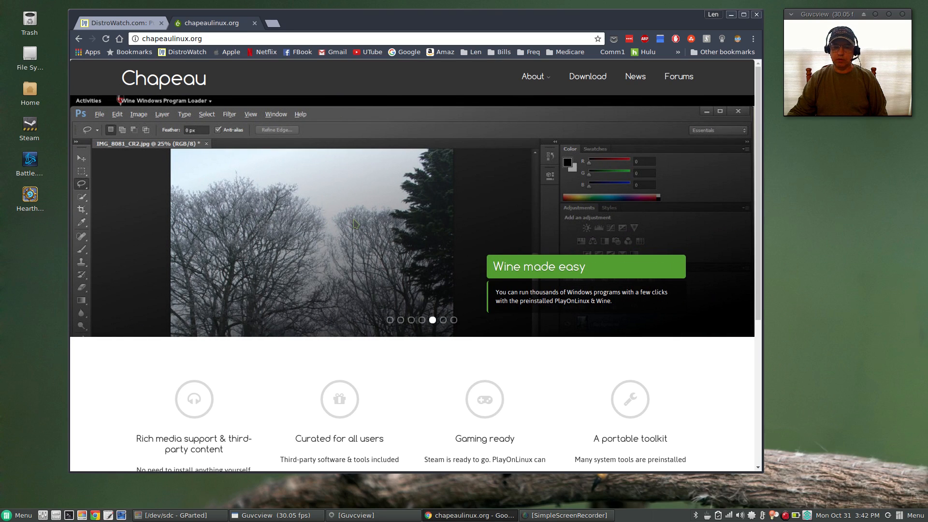
{"action": "mouse_move", "coordinate": [356, 188]}
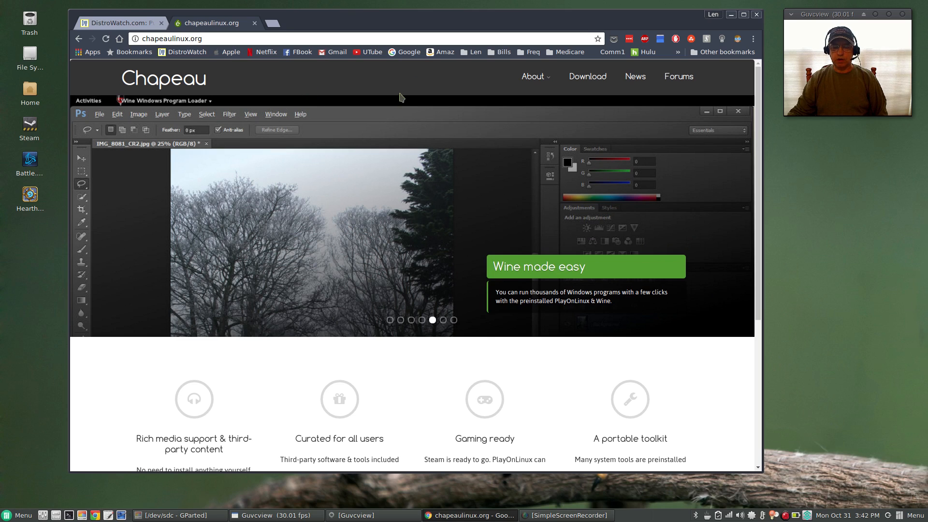
{"action": "mouse_move", "coordinate": [401, 86]}
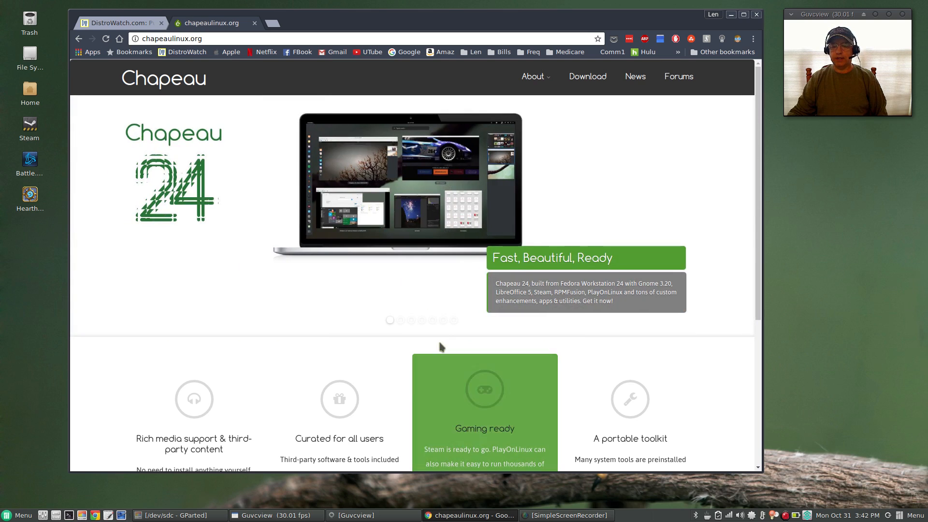
{"action": "mouse_move", "coordinate": [381, 512]}
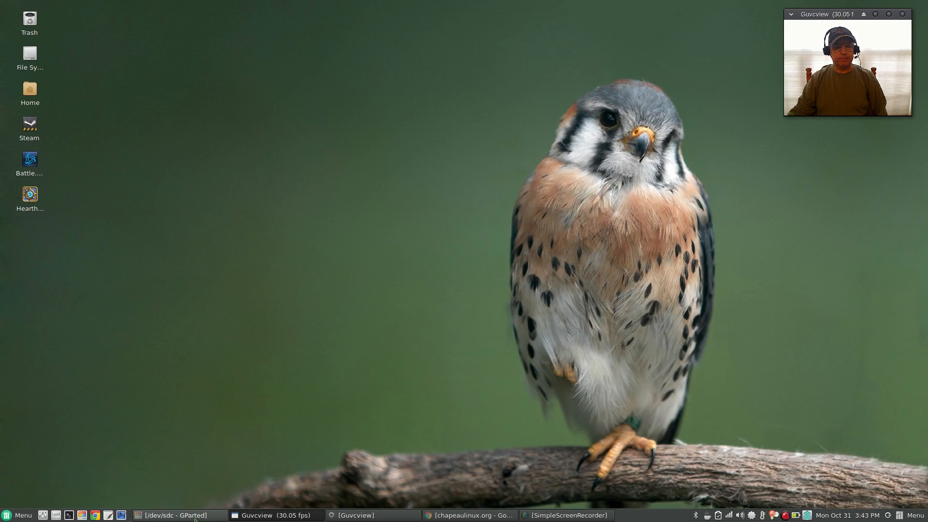
Restore the GParted window showing /dev/sdc and drag it to the top-left of the screen
{"action": "left_click", "coordinate": [179, 515]}
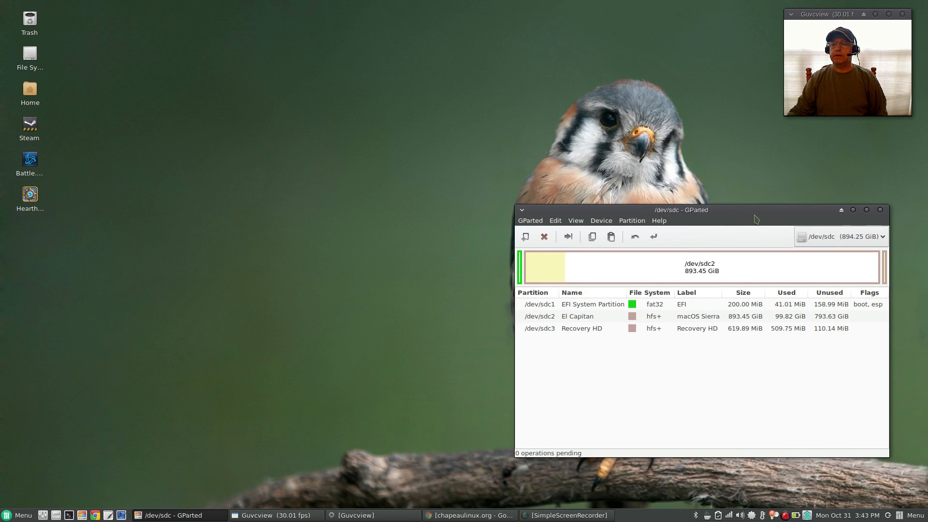
{"action": "left_click_drag", "start_coordinate": [680, 211], "coordinate": [269, 34]}
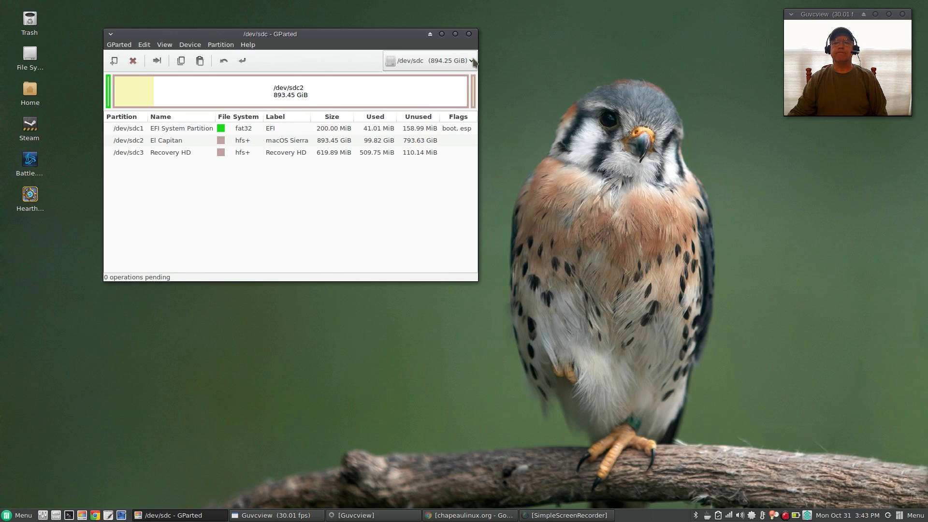
{"action": "mouse_move", "coordinate": [154, 103]}
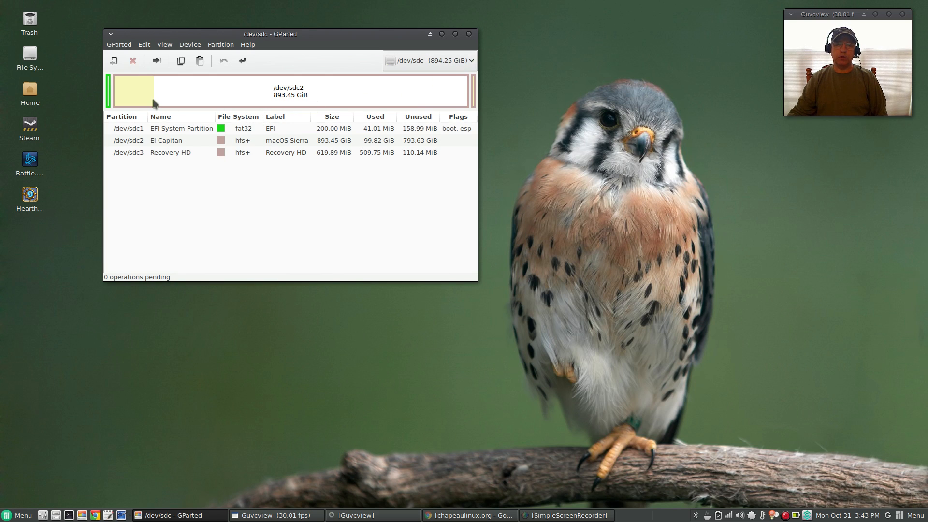
{"action": "mouse_move", "coordinate": [352, 89]}
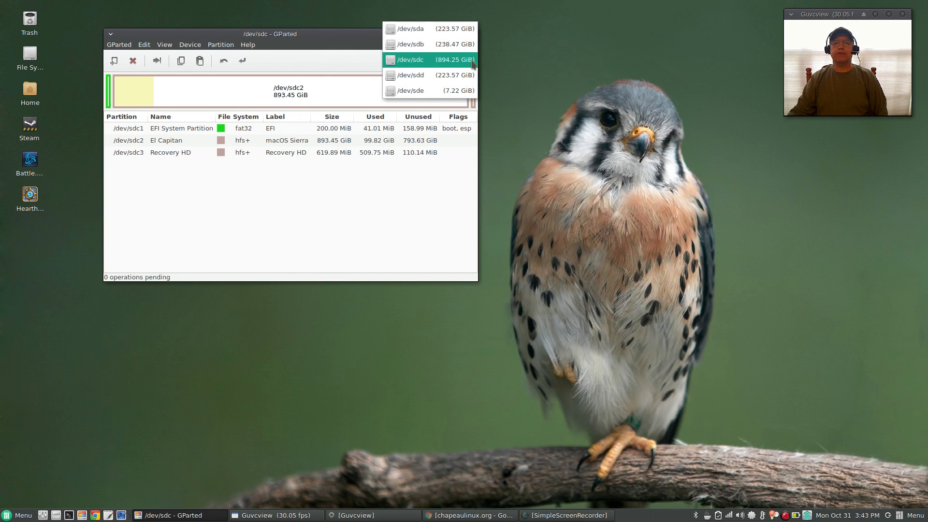
{"action": "mouse_move", "coordinate": [429, 44]}
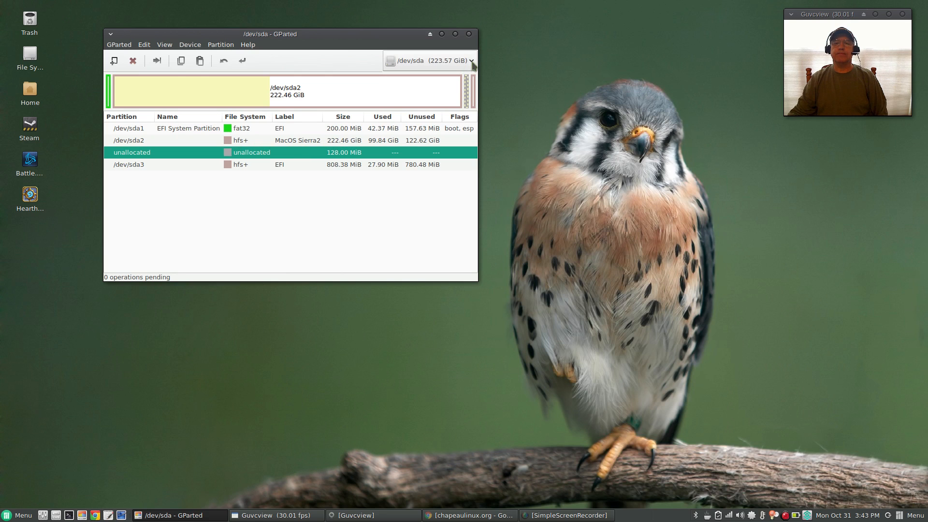
View the /dev/sdd Windows partitions, then the /dev/sdb Linux partitions, and close GParted
{"action": "left_click", "coordinate": [472, 61]}
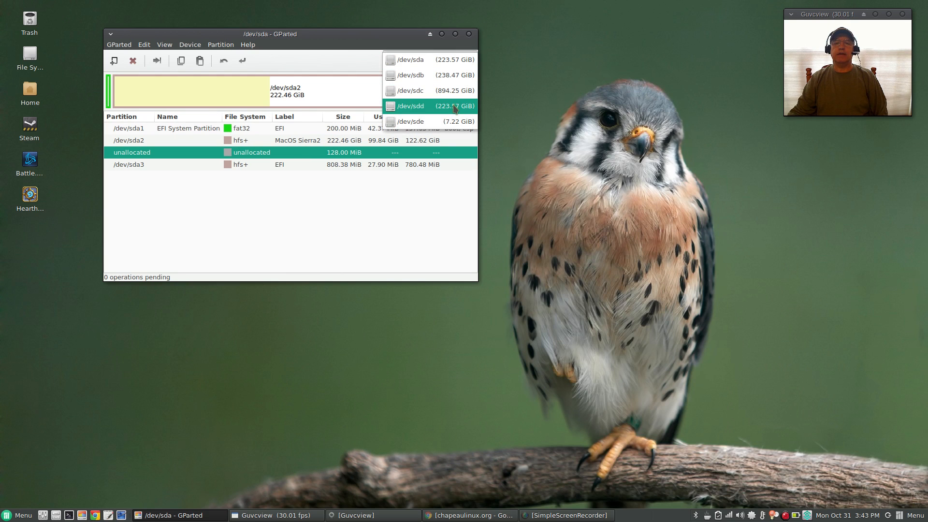
{"action": "left_click", "coordinate": [411, 106]}
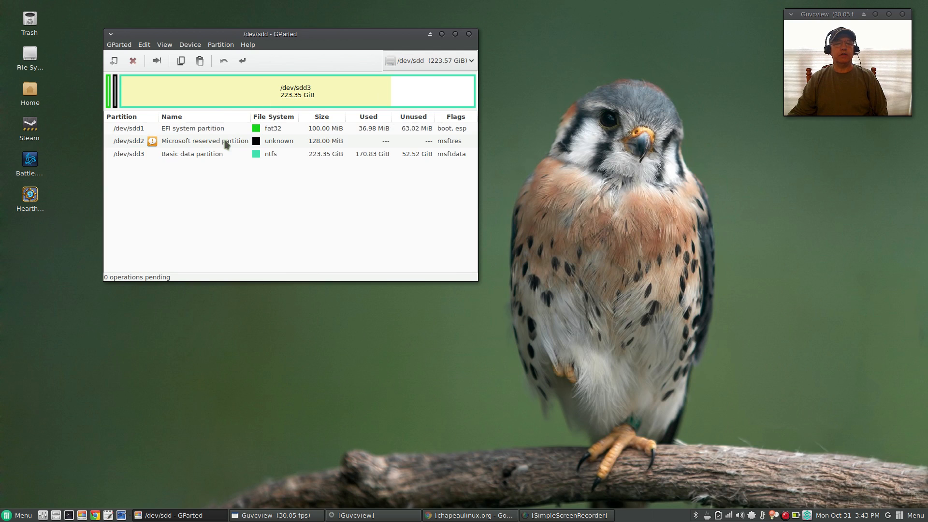
{"action": "mouse_move", "coordinate": [425, 90]}
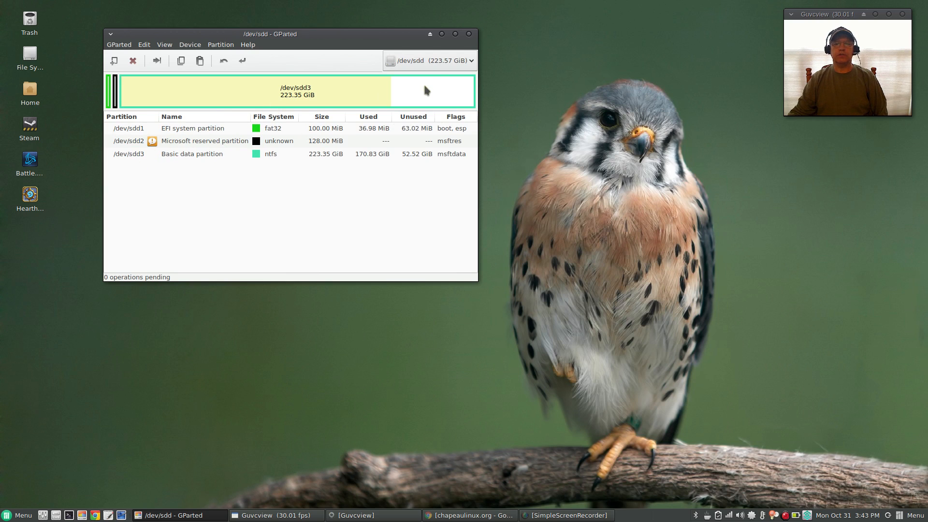
{"action": "left_click", "coordinate": [430, 60]}
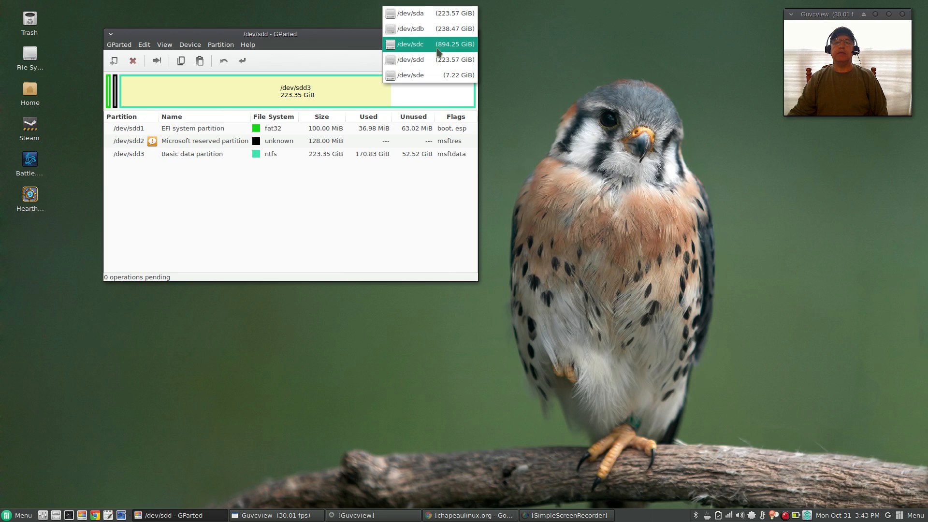
{"action": "left_click", "coordinate": [409, 29]}
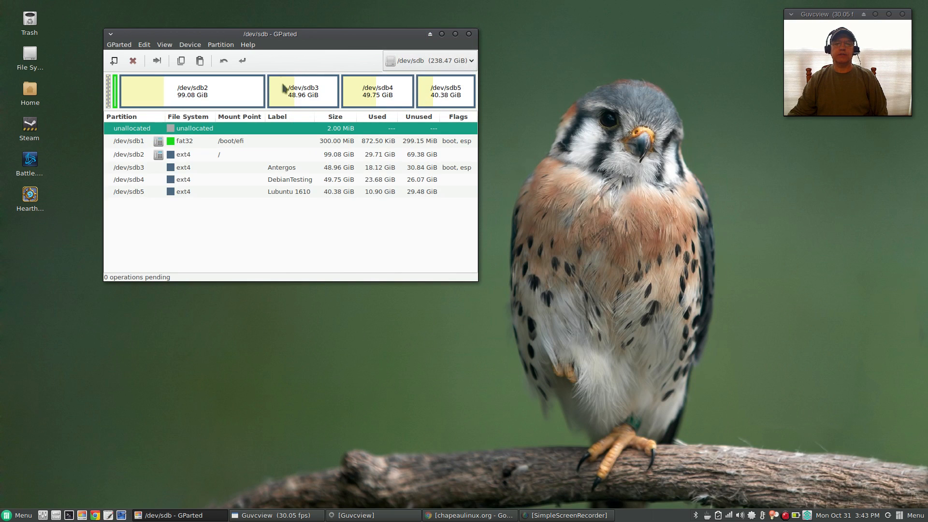
{"action": "mouse_move", "coordinate": [385, 161]}
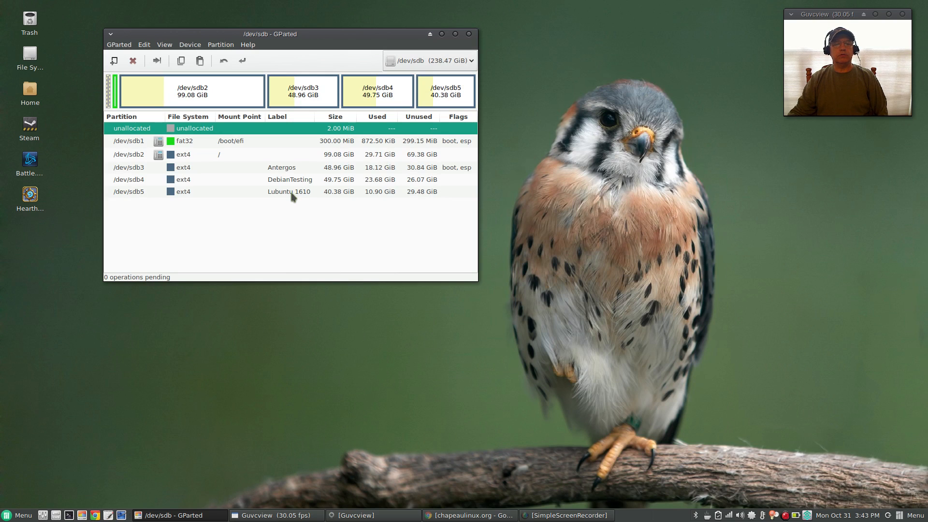
{"action": "mouse_move", "coordinate": [272, 187]}
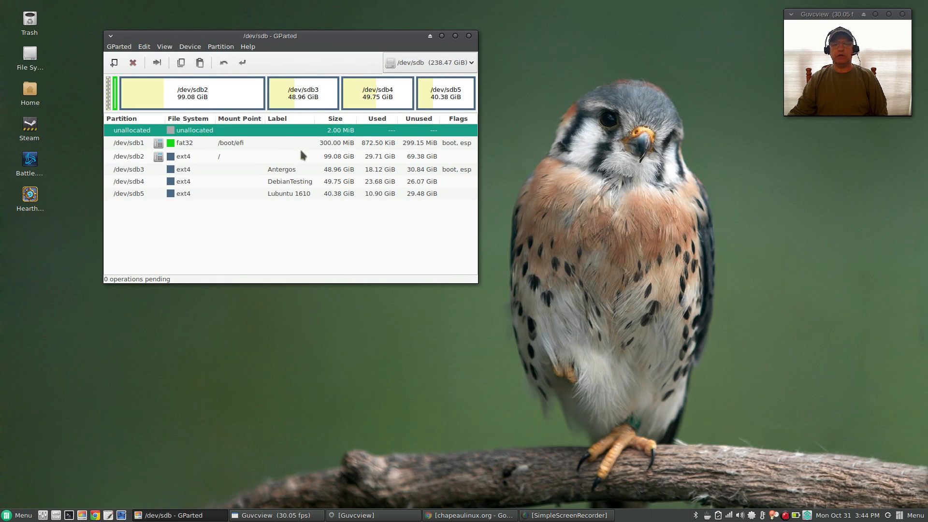
{"action": "mouse_move", "coordinate": [319, 93]}
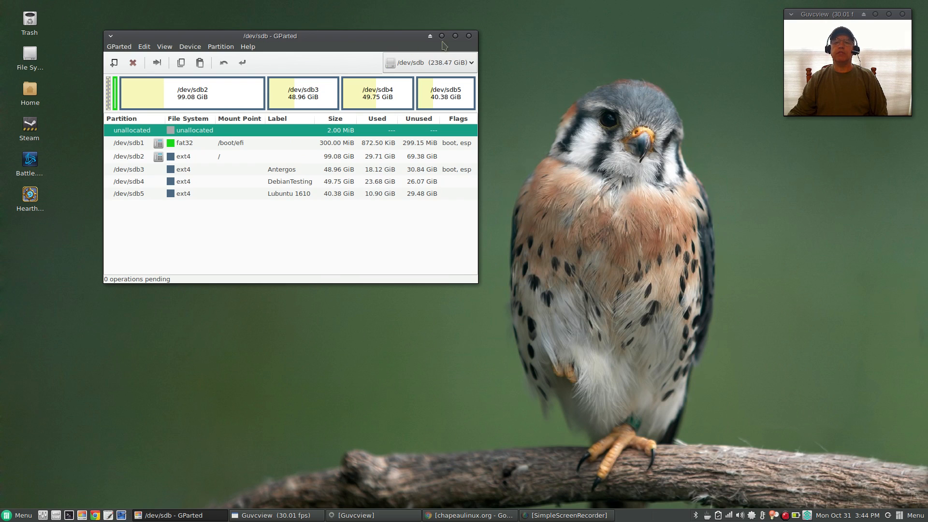
{"action": "left_click", "coordinate": [469, 36]}
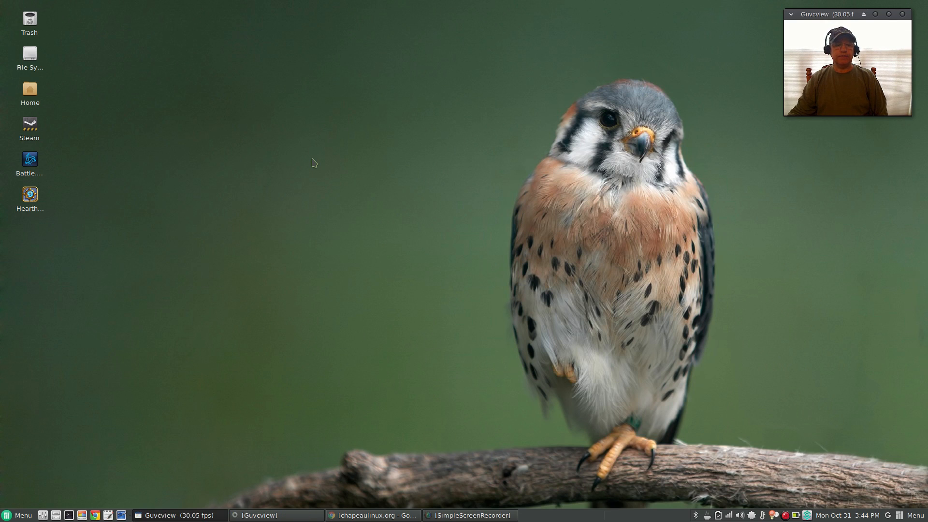
{"action": "mouse_move", "coordinate": [308, 357]}
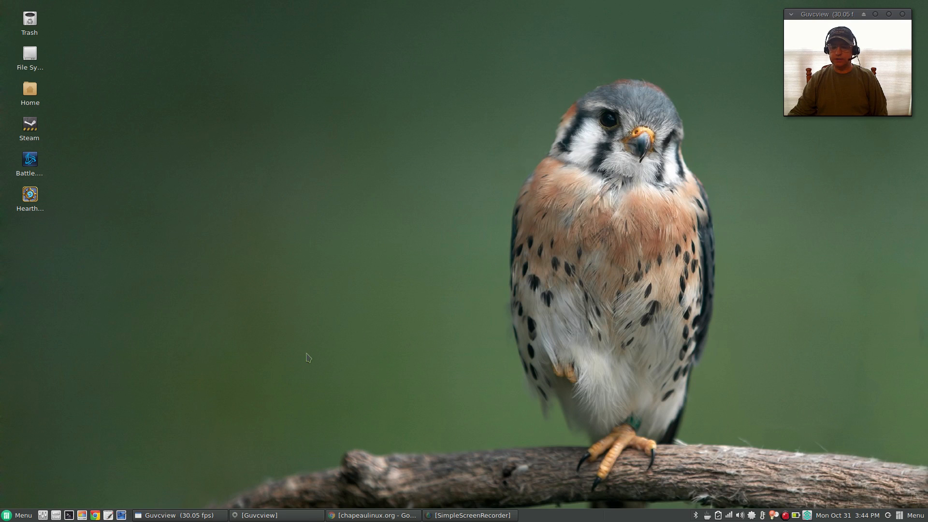
{"action": "mouse_move", "coordinate": [54, 472]}
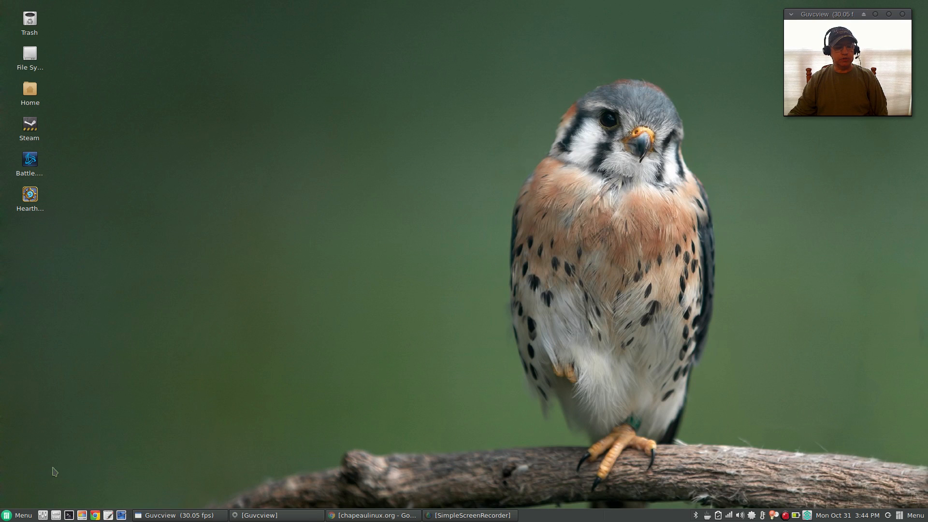
{"action": "mouse_move", "coordinate": [313, 505]}
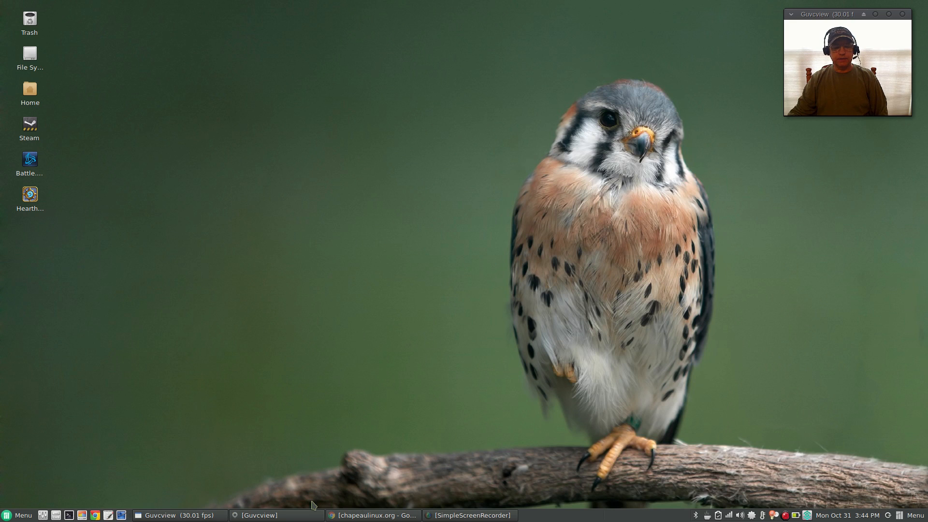
{"action": "mouse_move", "coordinate": [232, 465]}
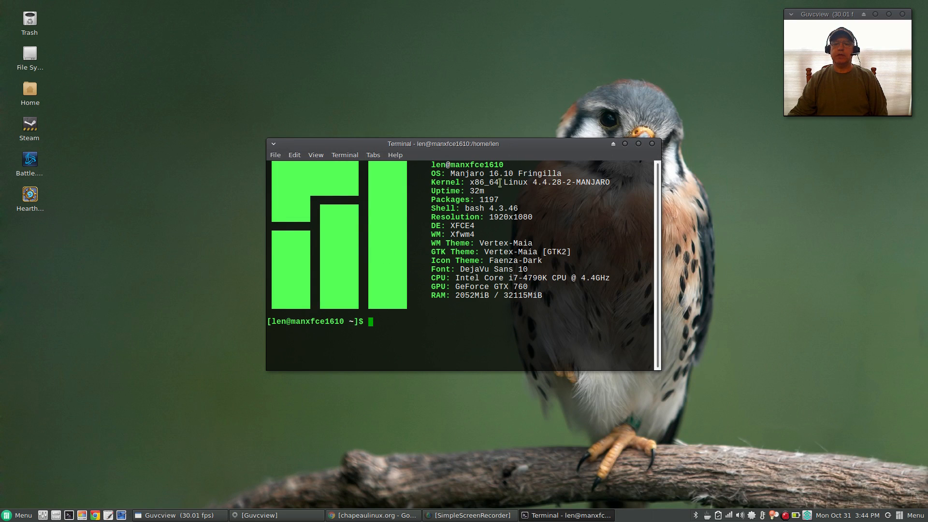
{"action": "mouse_move", "coordinate": [549, 198]}
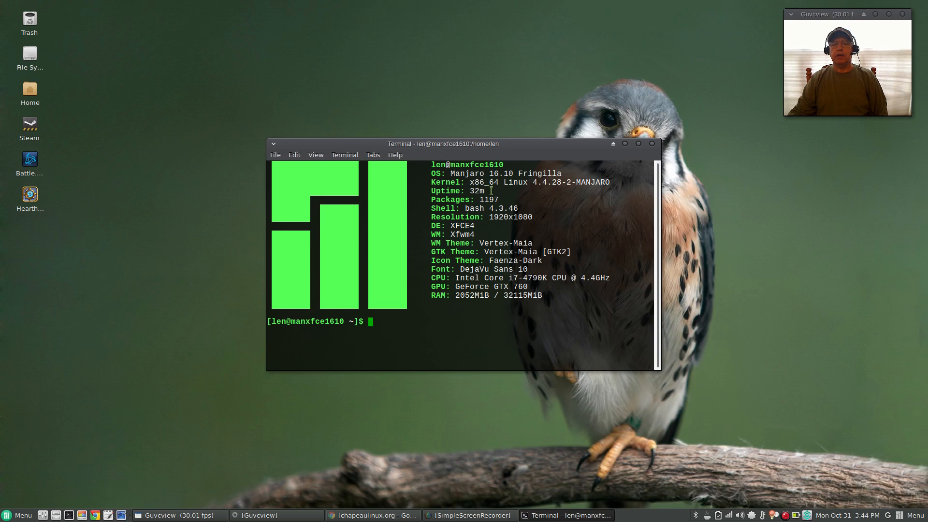
{"action": "mouse_move", "coordinate": [520, 225]}
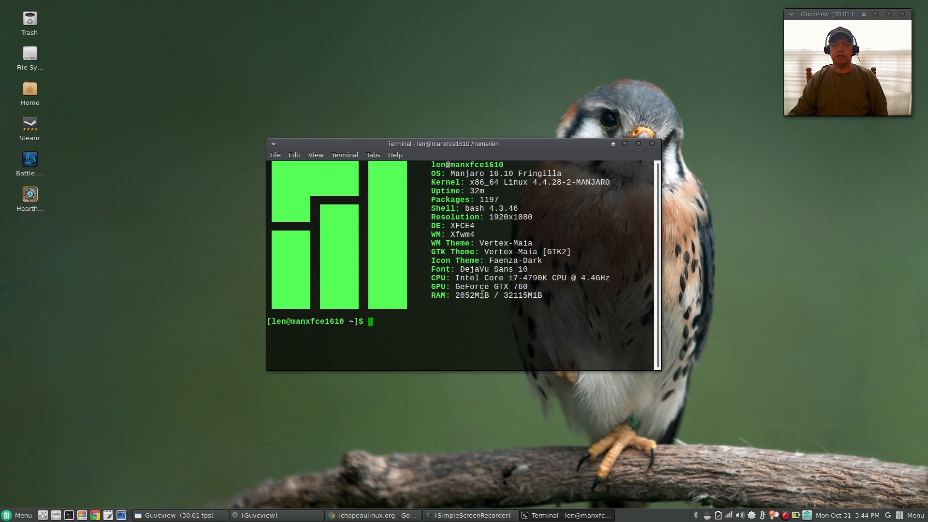
{"action": "mouse_move", "coordinate": [600, 170]}
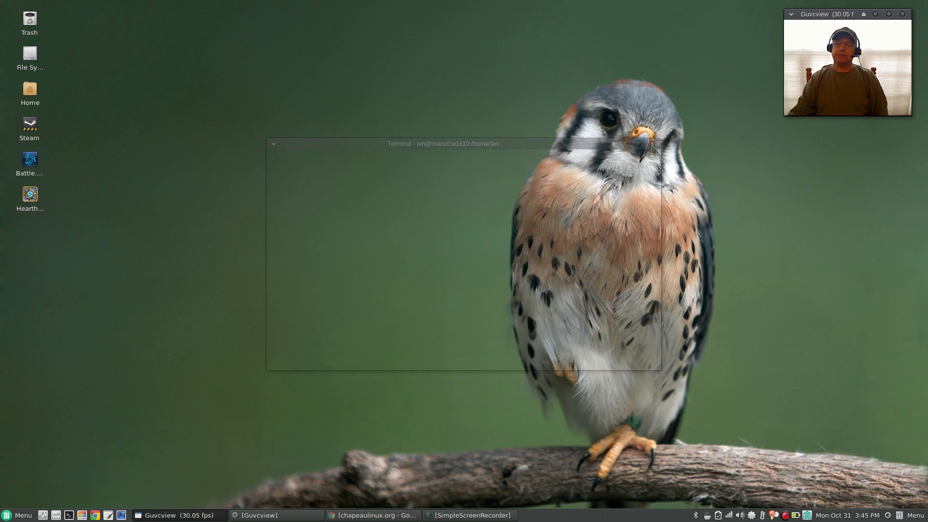
{"action": "left_click", "coordinate": [653, 144]}
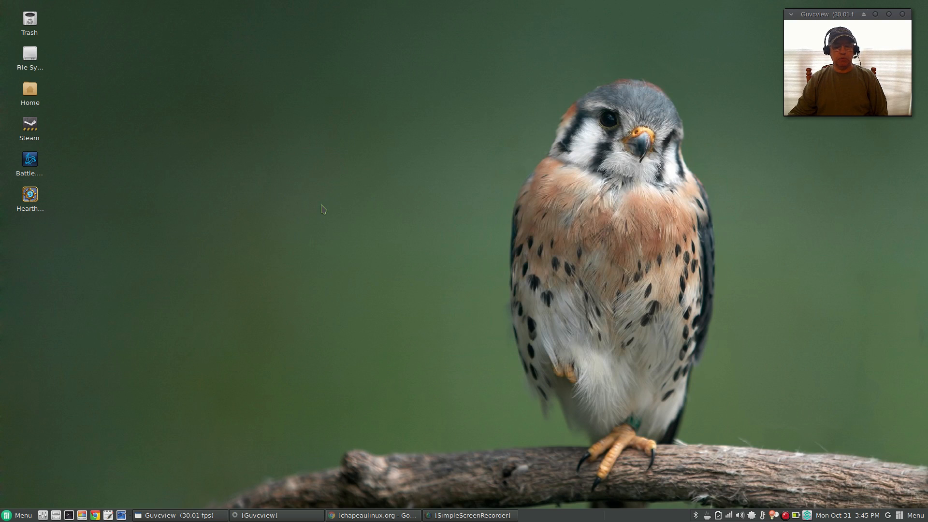
{"action": "mouse_move", "coordinate": [441, 267]}
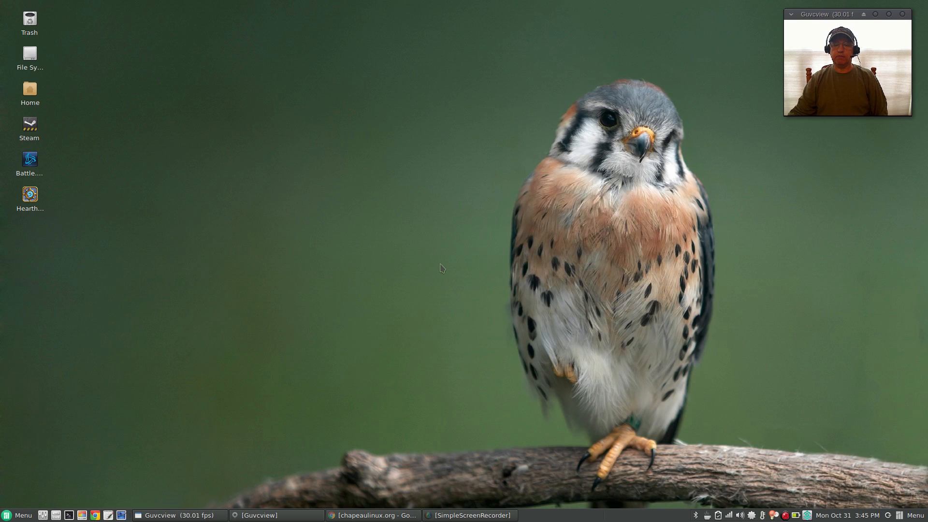
{"action": "mouse_move", "coordinate": [451, 238]}
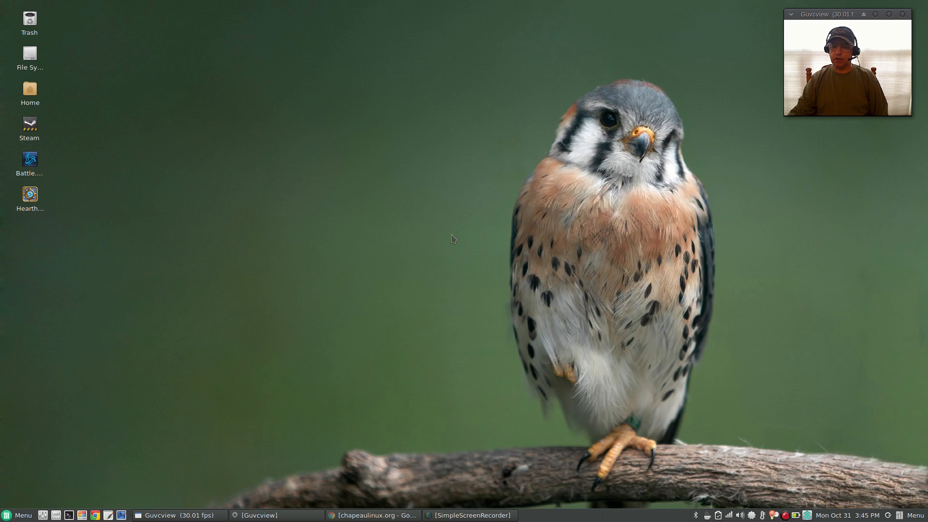
{"action": "mouse_move", "coordinate": [458, 253]}
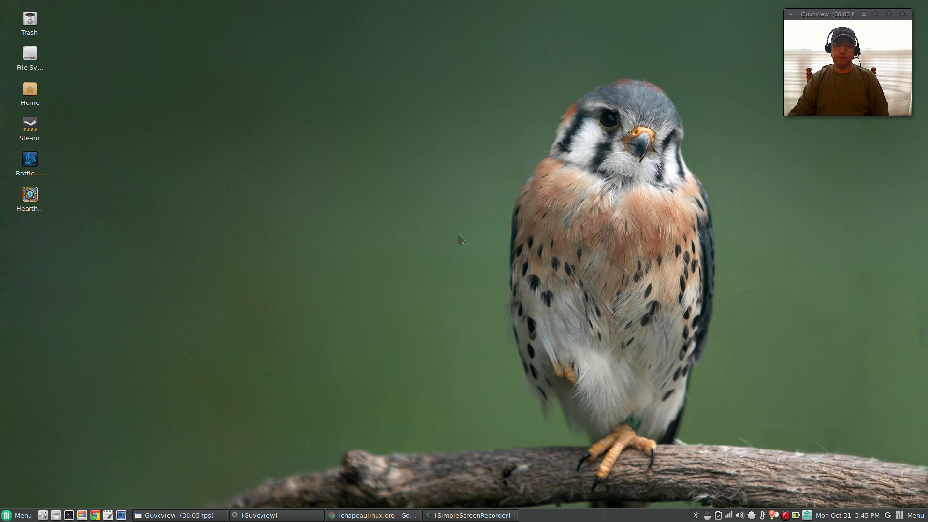
{"action": "mouse_move", "coordinate": [456, 243]}
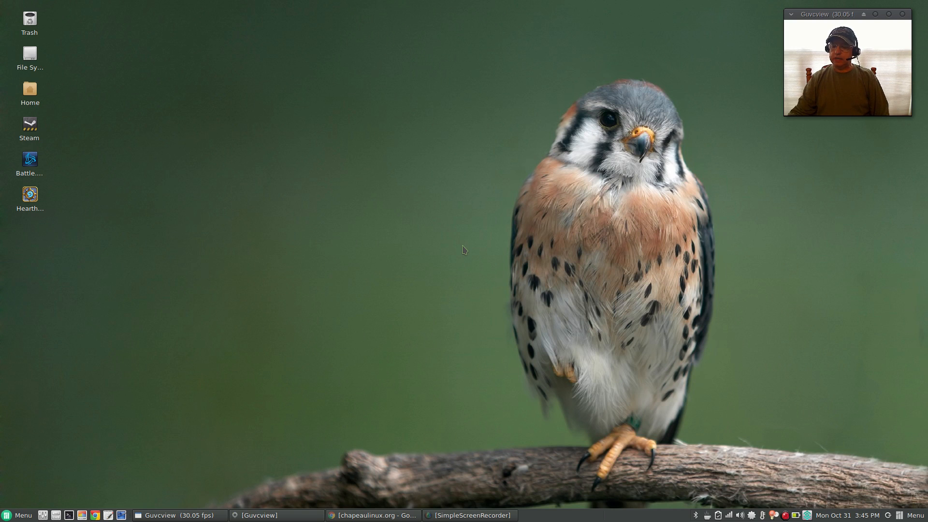
{"action": "mouse_move", "coordinate": [478, 280]}
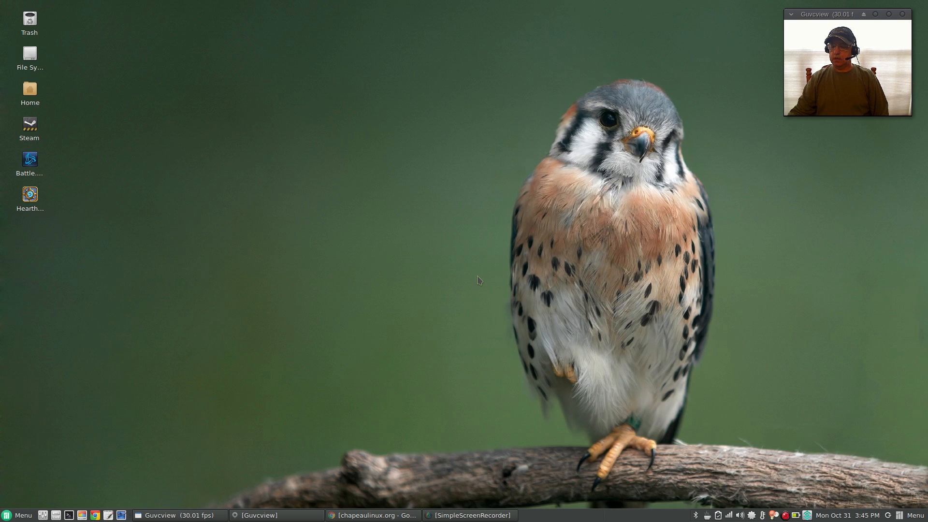
{"action": "mouse_move", "coordinate": [432, 266]}
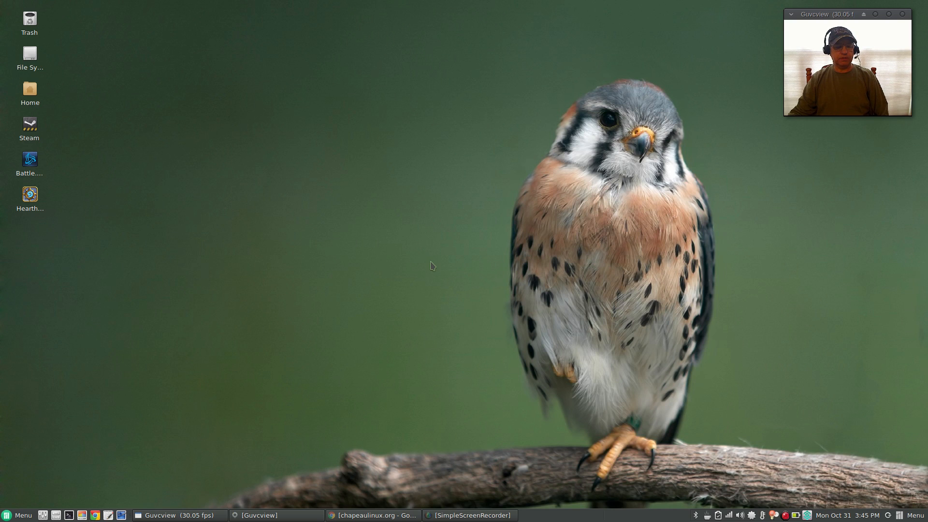
{"action": "mouse_move", "coordinate": [453, 256]}
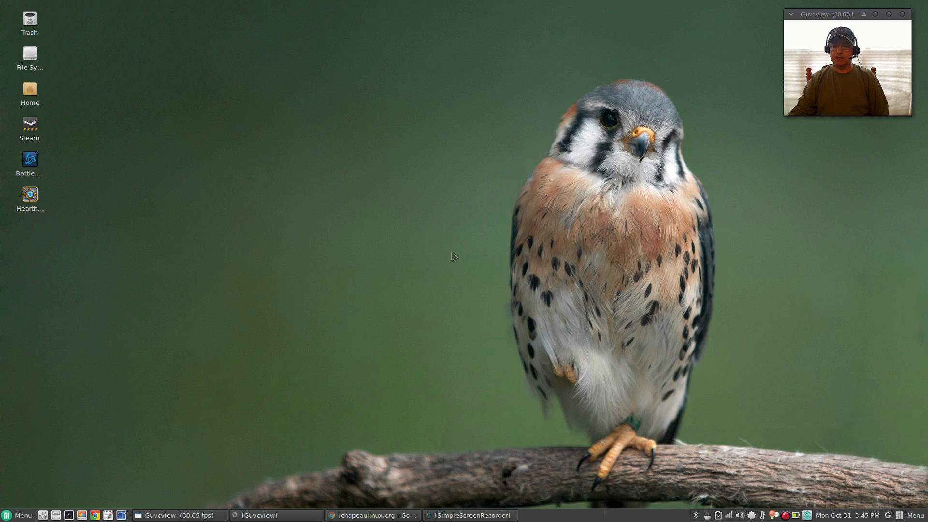
{"action": "mouse_move", "coordinate": [460, 238]}
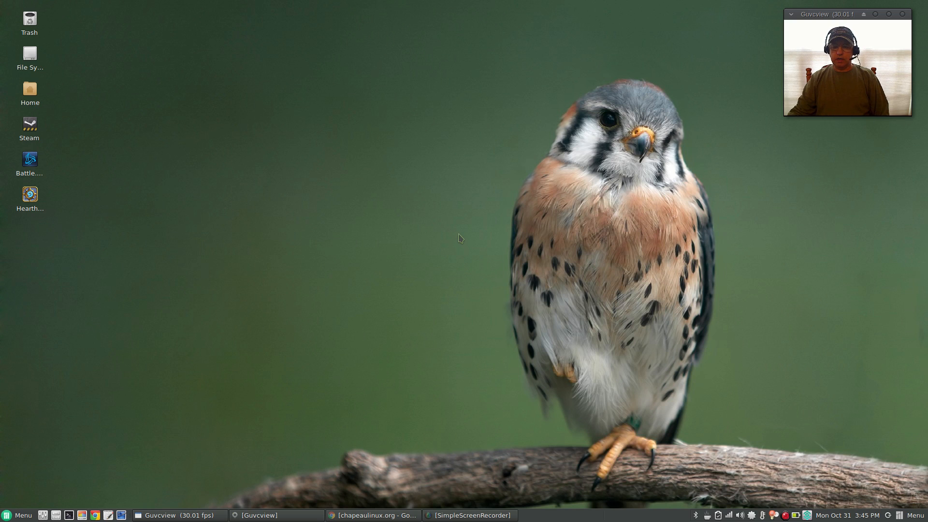
{"action": "mouse_move", "coordinate": [438, 269]}
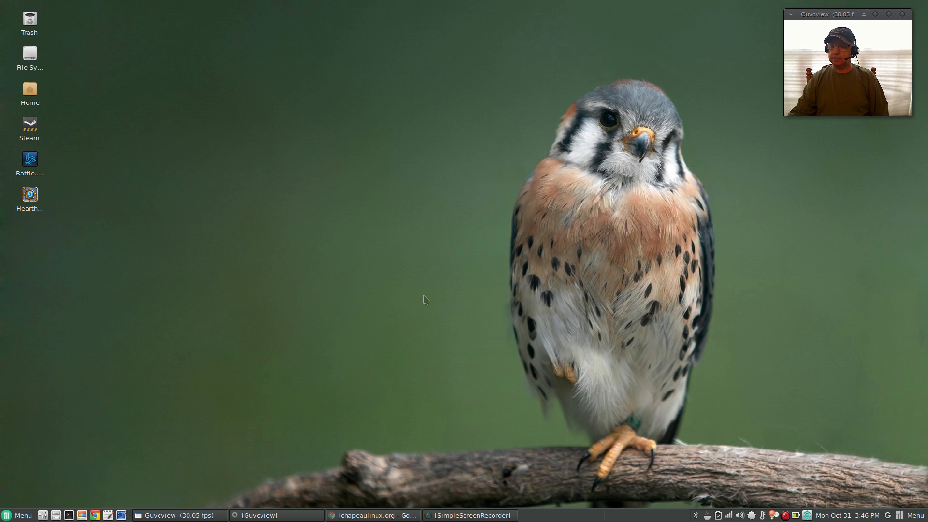
{"action": "mouse_move", "coordinate": [377, 400]}
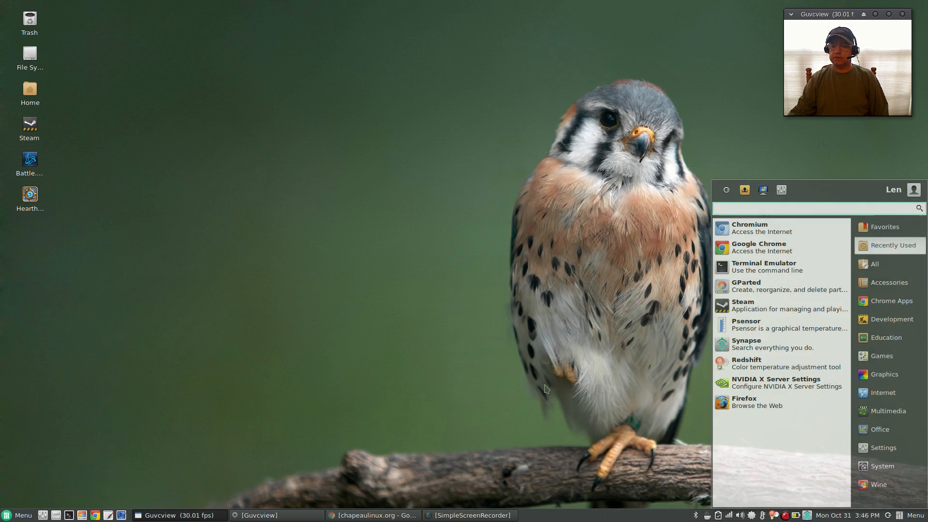
{"action": "left_click", "coordinate": [18, 514]}
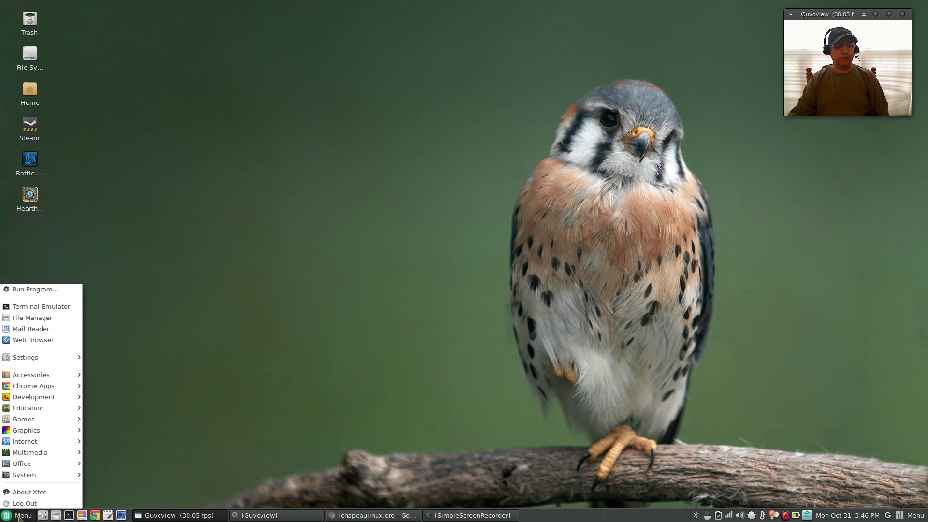
{"action": "mouse_move", "coordinate": [33, 318]}
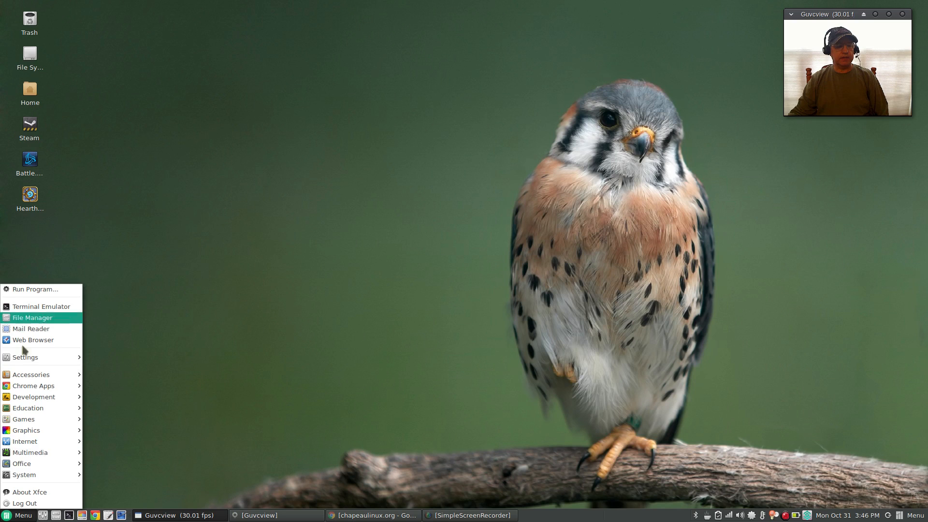
{"action": "mouse_move", "coordinate": [246, 392]}
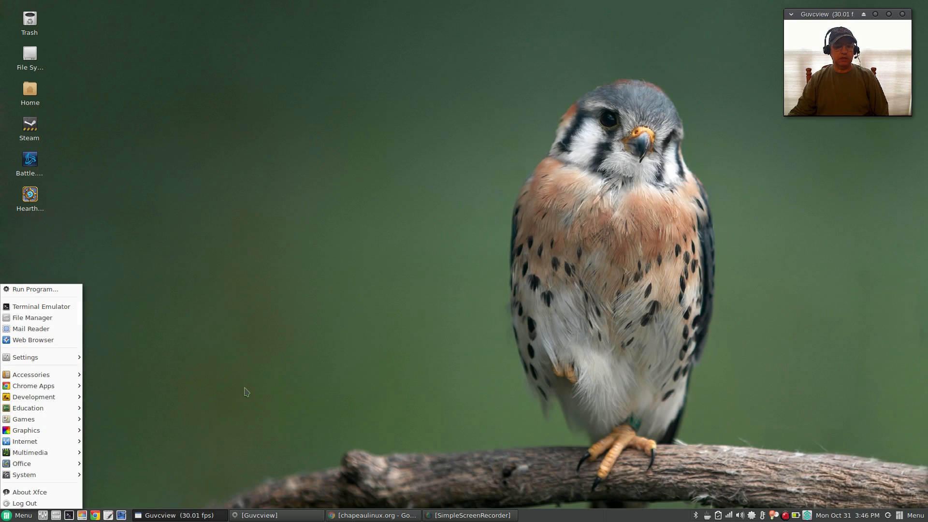
{"action": "left_click", "coordinate": [18, 515]}
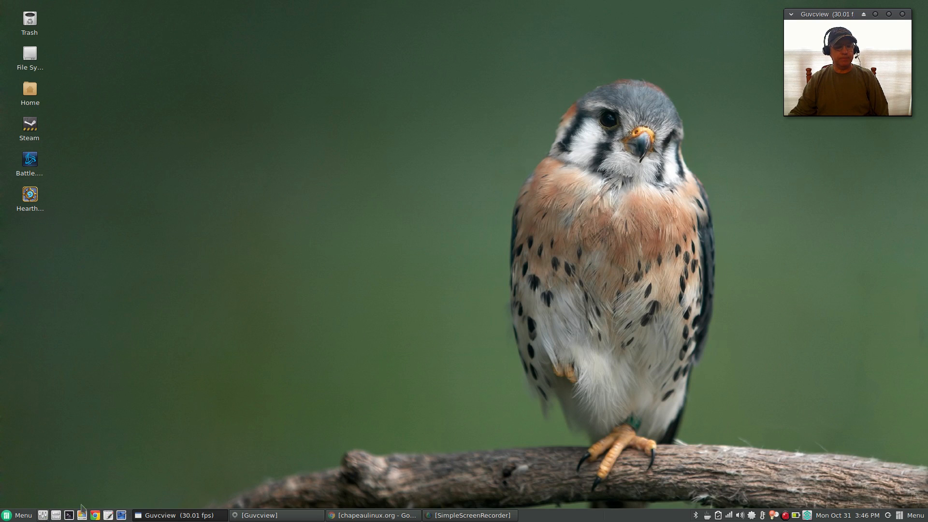
{"action": "mouse_move", "coordinate": [238, 302]}
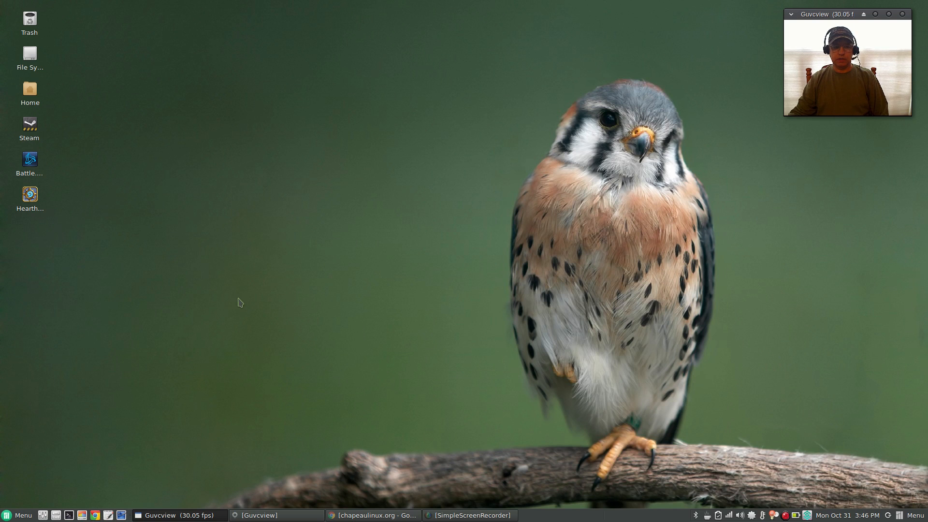
{"action": "mouse_move", "coordinate": [415, 219]}
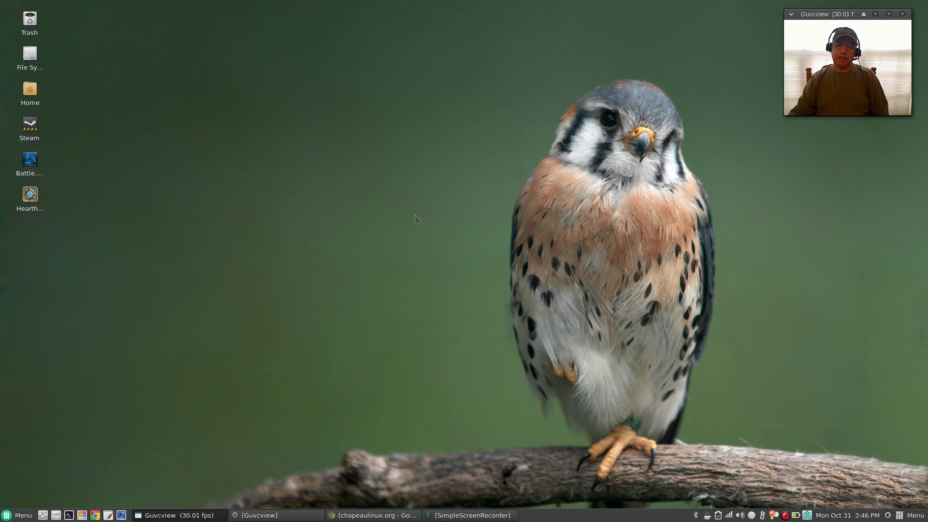
{"action": "mouse_move", "coordinate": [618, 171]}
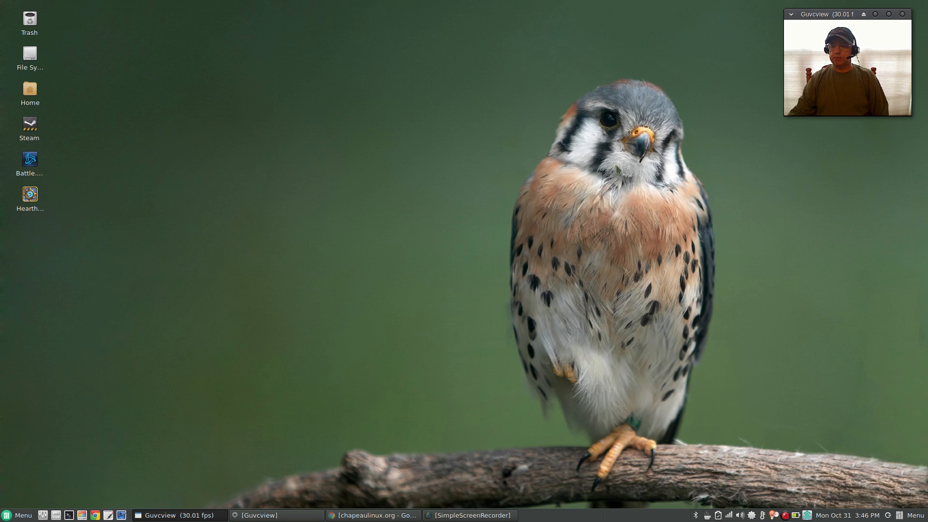
{"action": "mouse_move", "coordinate": [530, 218]}
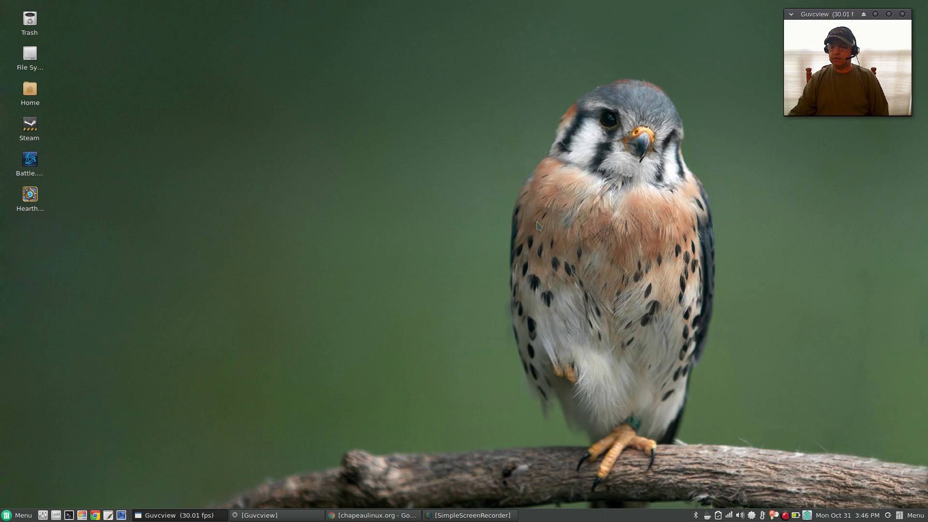
{"action": "mouse_move", "coordinate": [529, 231]}
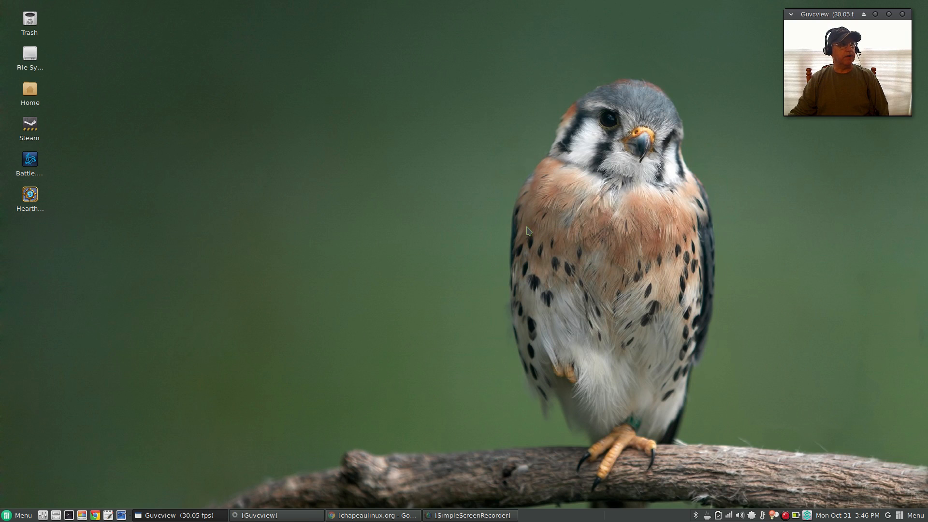
{"action": "mouse_move", "coordinate": [431, 222]}
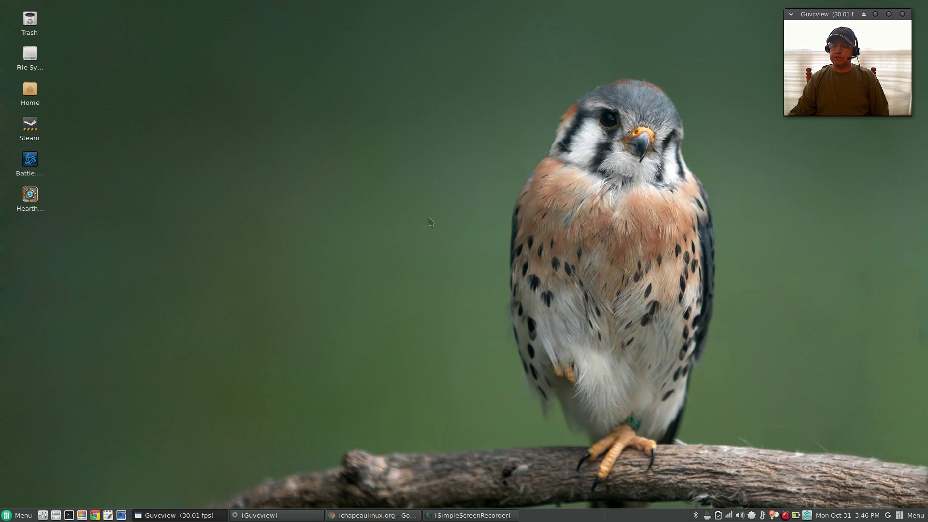
{"action": "mouse_move", "coordinate": [424, 221]}
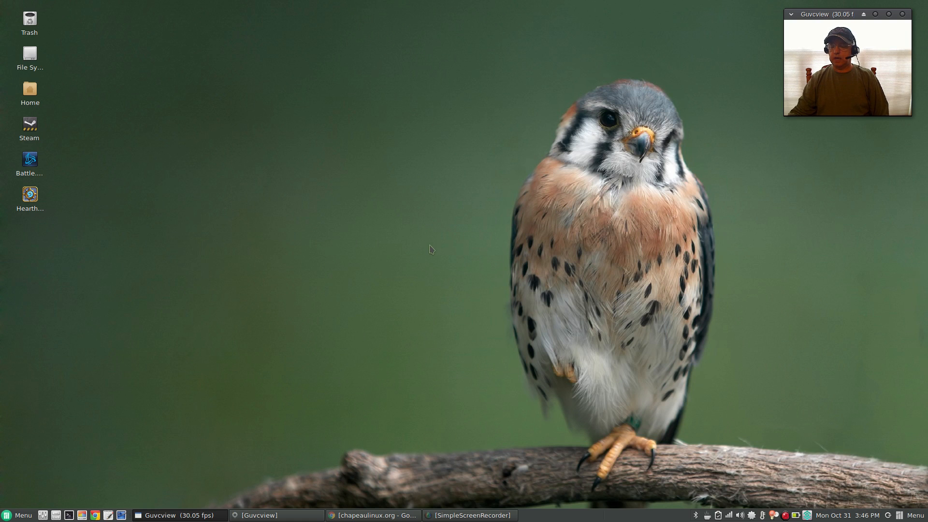
{"action": "mouse_move", "coordinate": [424, 238]}
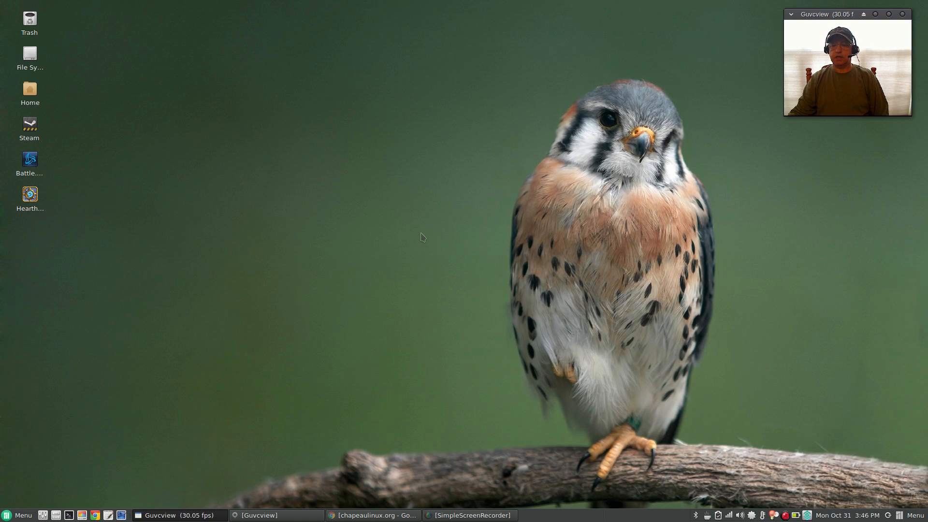